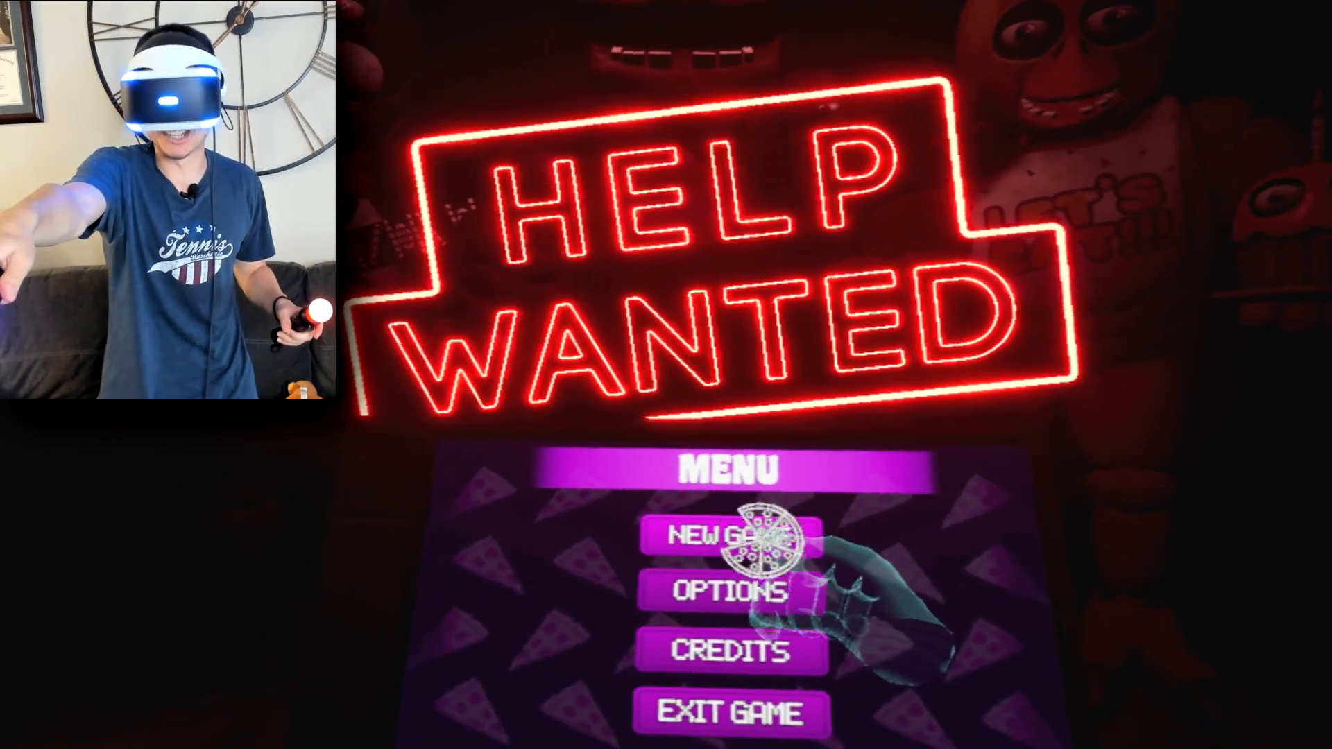
pyautogui.click(729, 536)
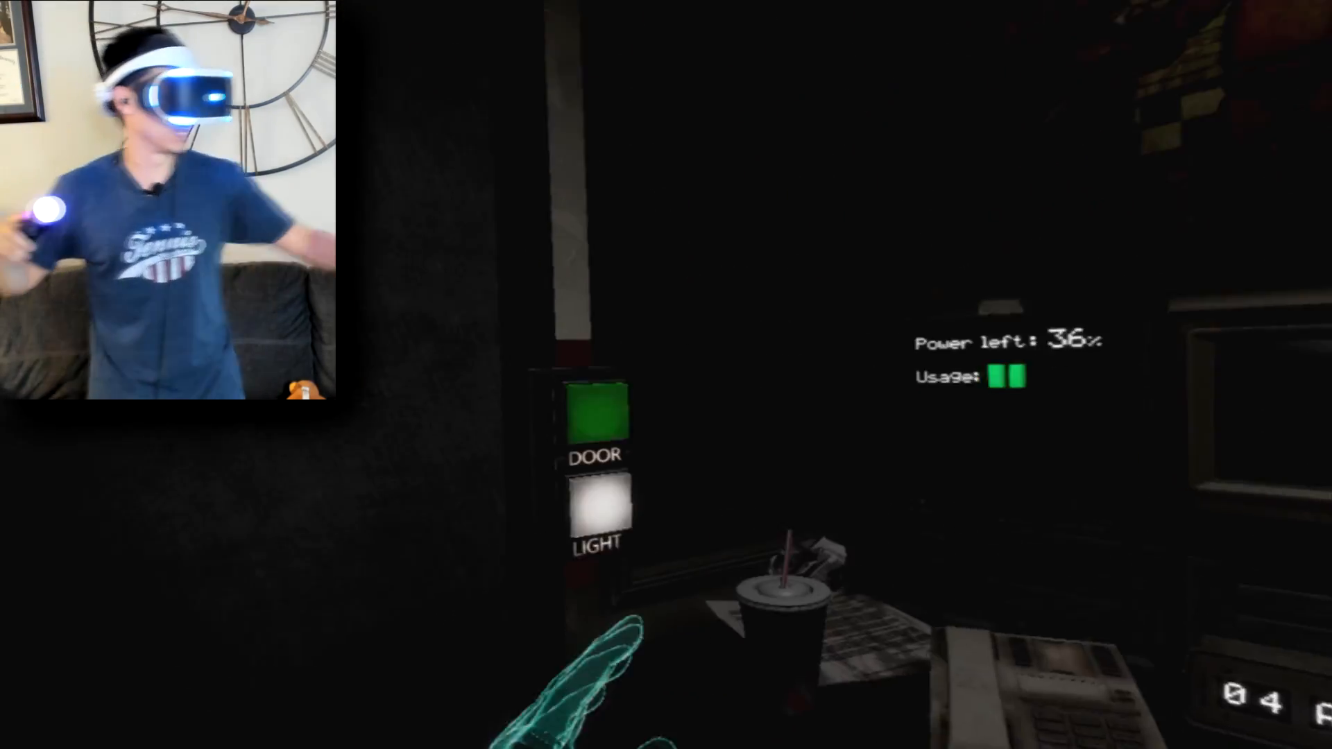
pyautogui.click(595, 408)
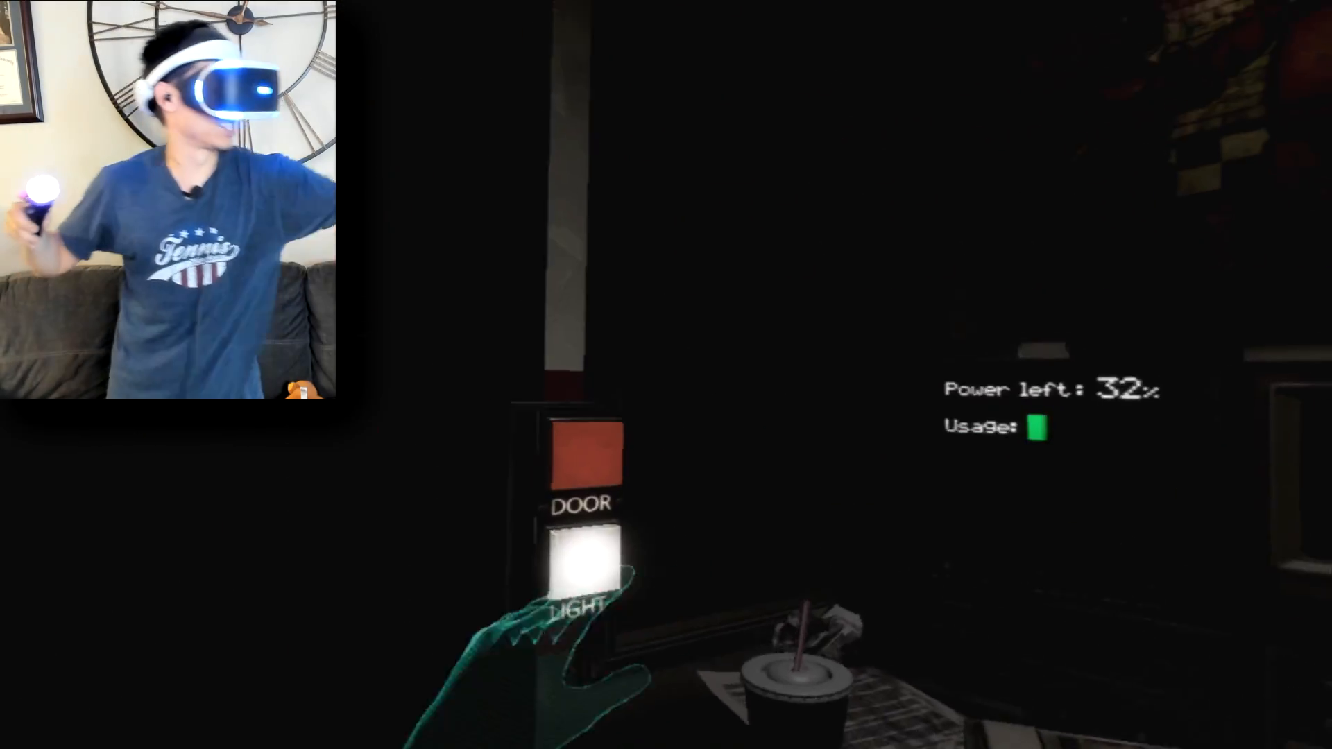
pyautogui.click(587, 569)
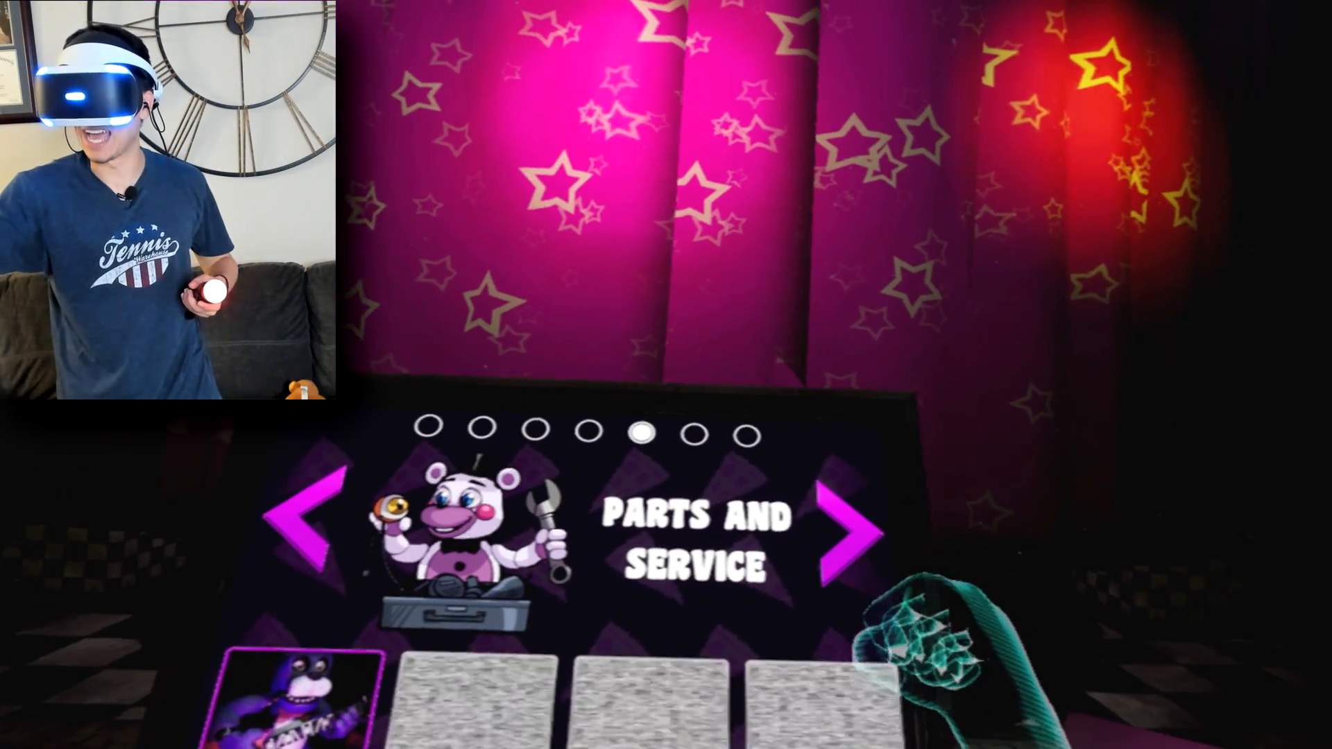
pyautogui.click(858, 530)
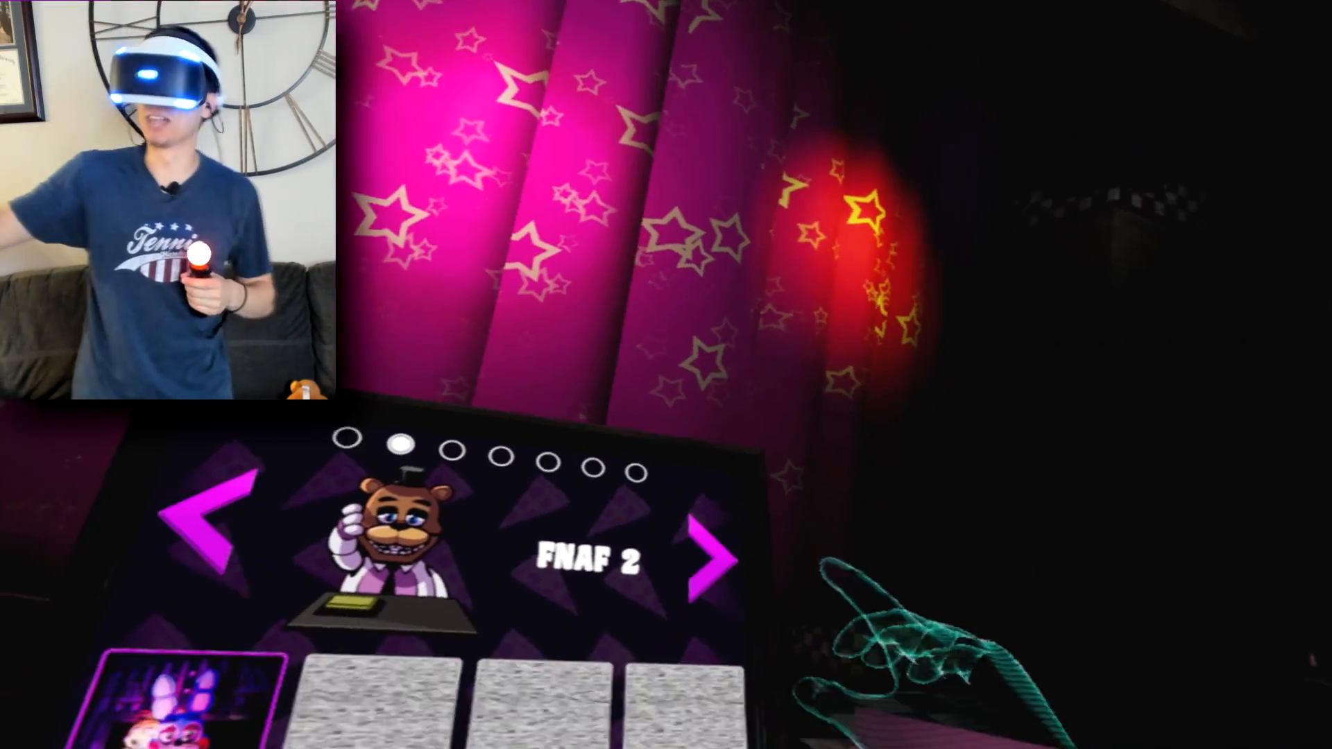
pyautogui.click(705, 561)
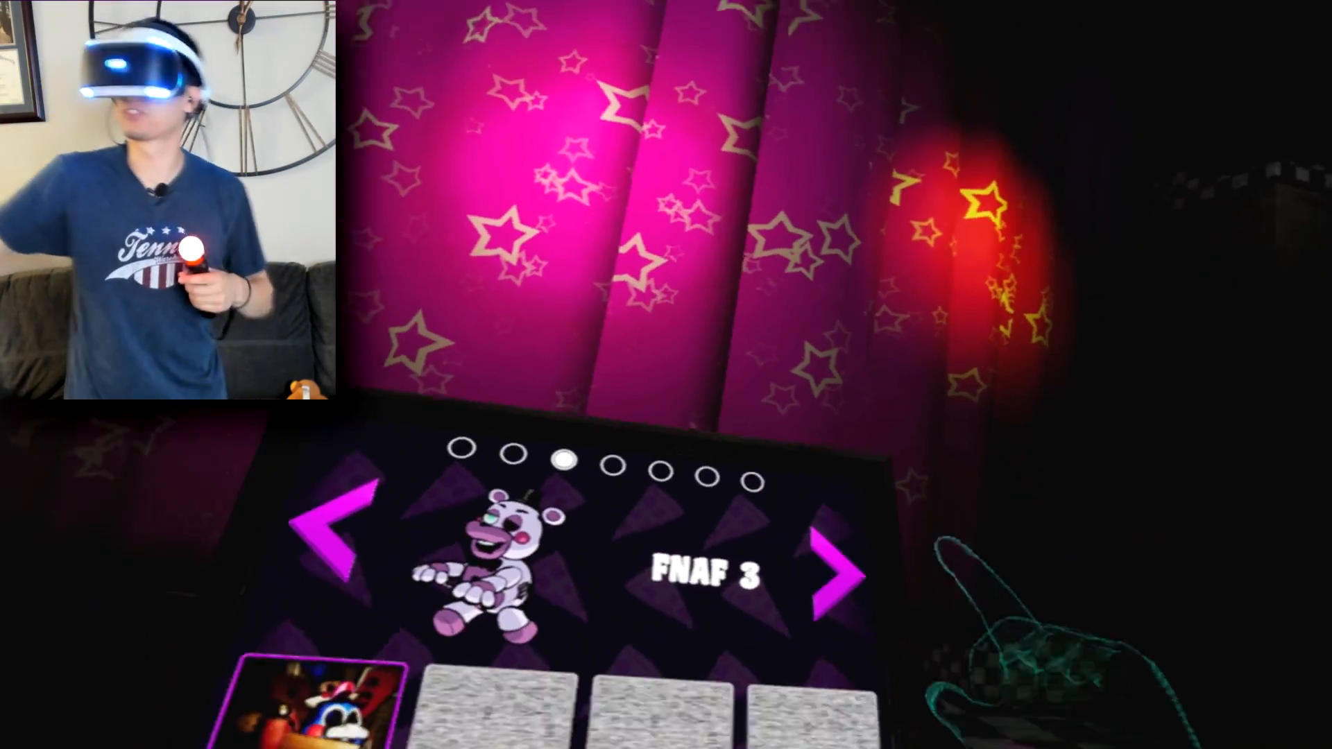